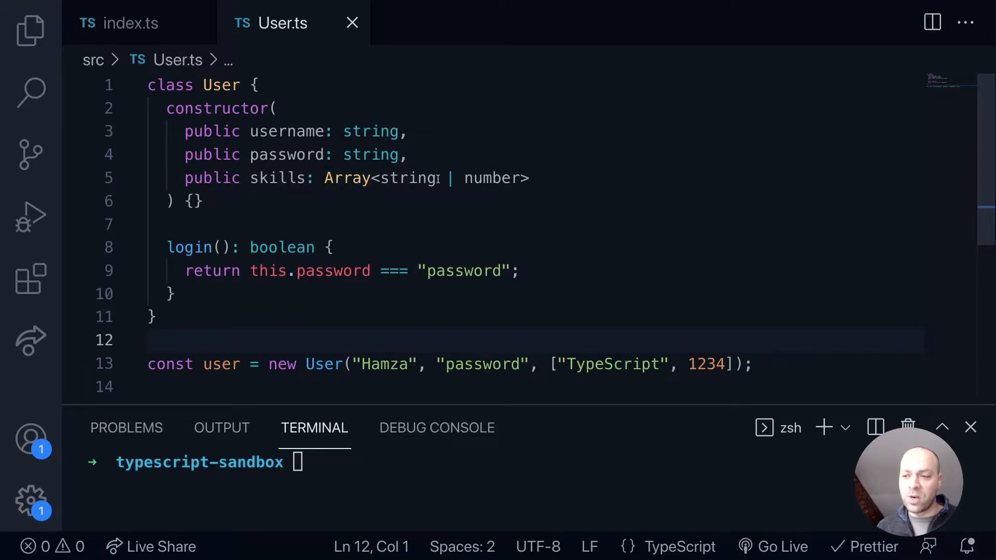
pyautogui.moveTo(506, 254)
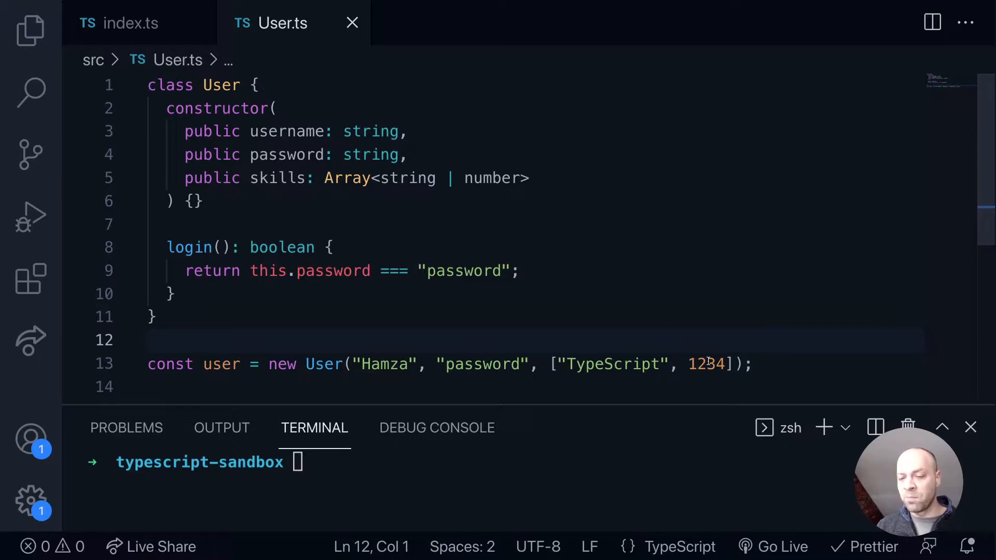
# Place the cursor after the login method's closing brace to start a new class member
pyautogui.click(177, 294)
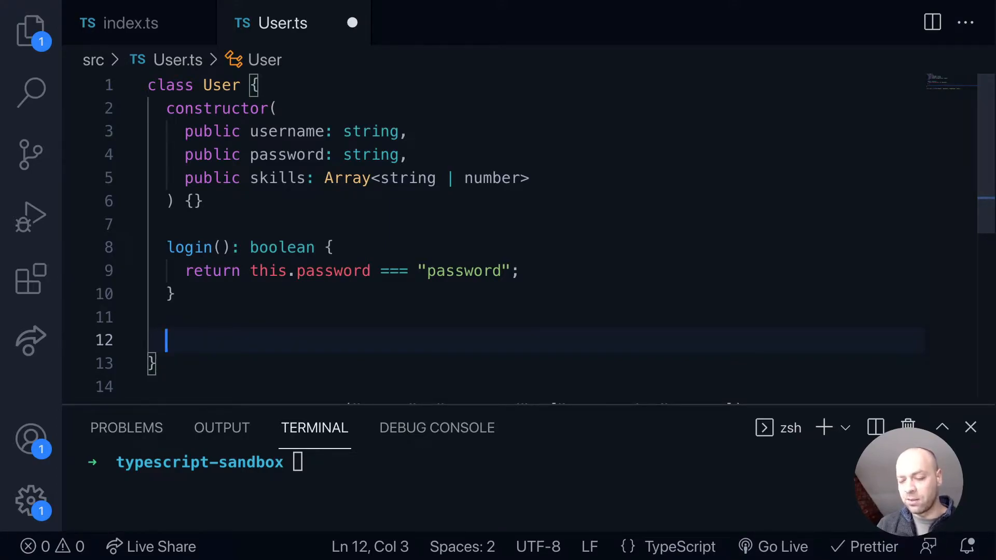
# Declare the hasTypeScript(listOfSkills: string[]) method signature, correcting the mistyped name
pyautogui.write('hasTypesc')
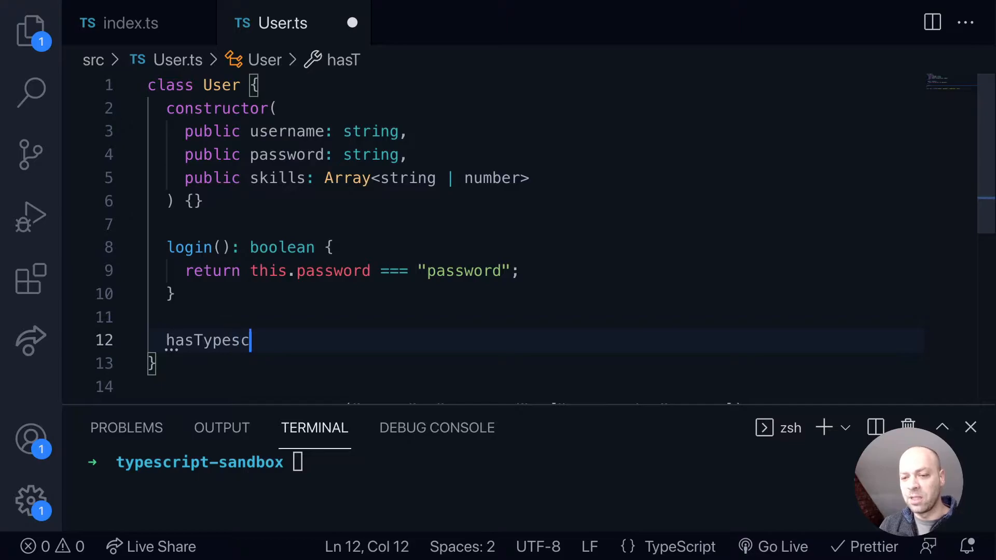
pyautogui.press('BackSpace')
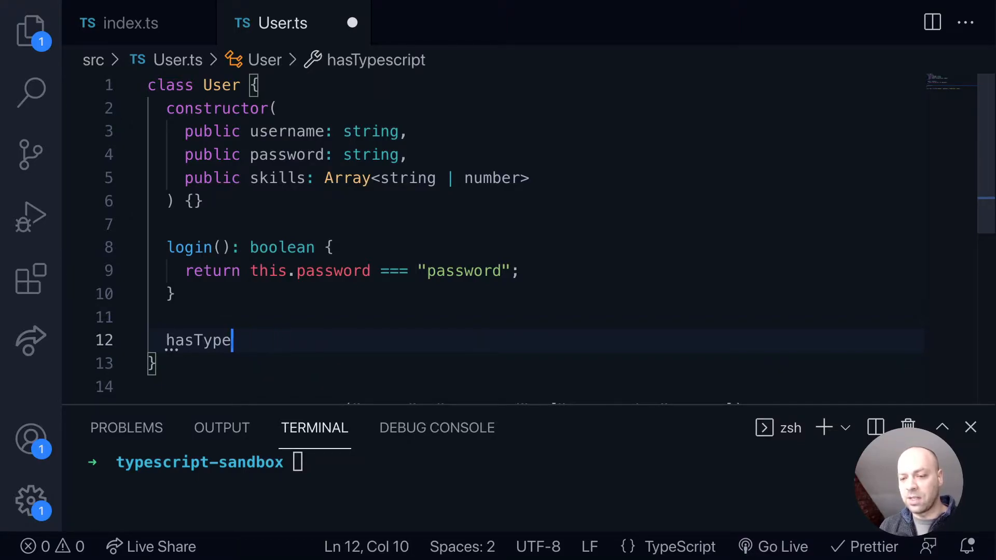
pyautogui.write('Script()')
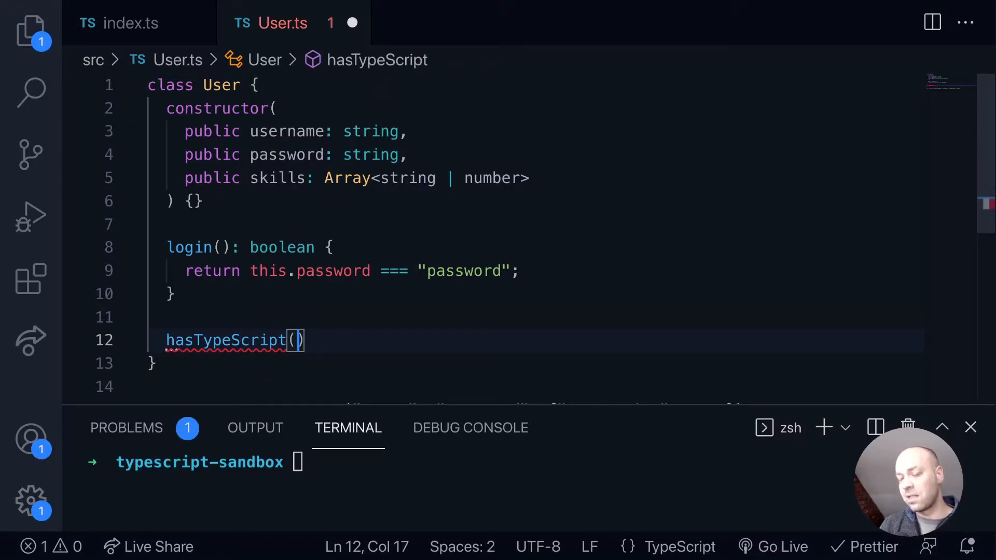
pyautogui.write('s')
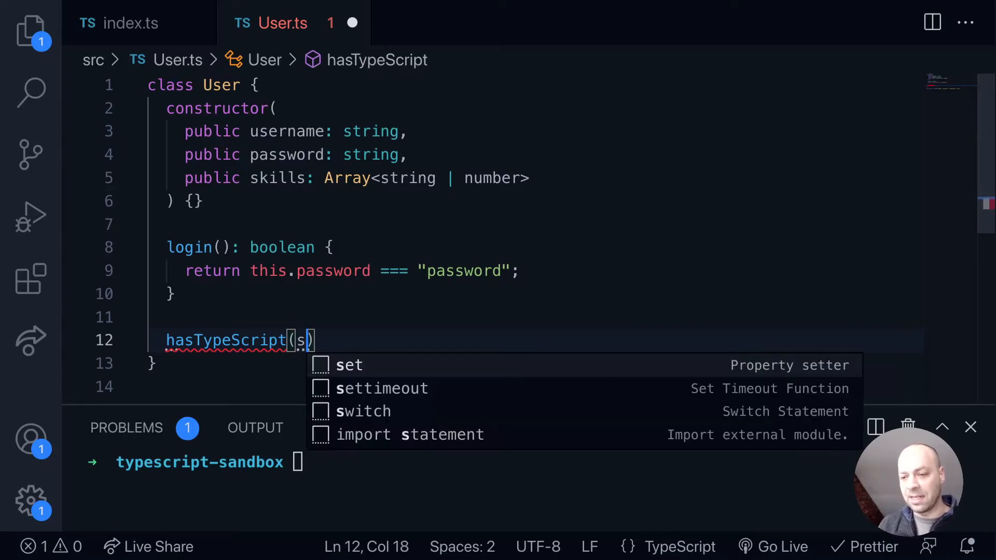
pyautogui.write('listOfSkills')
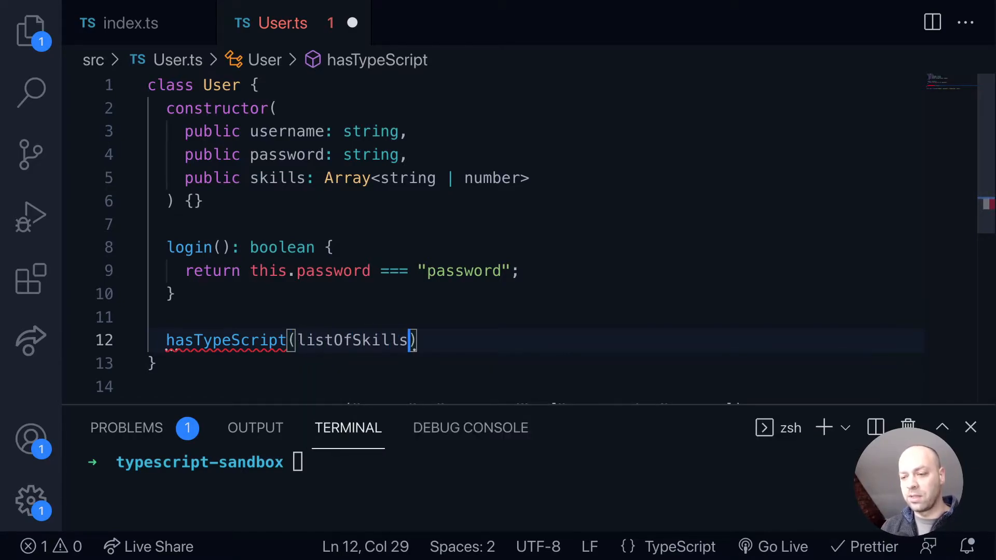
pyautogui.write(': string')
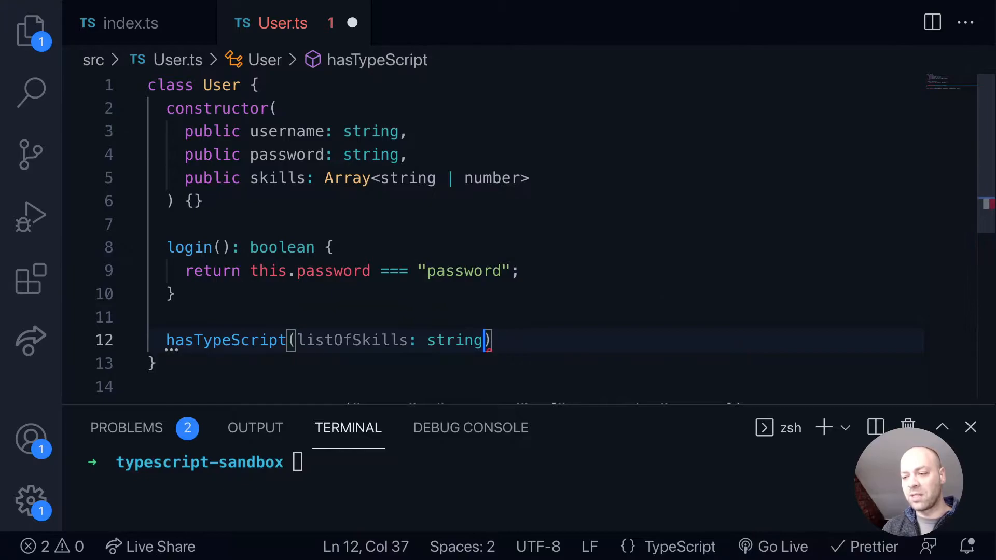
pyautogui.write('[]')
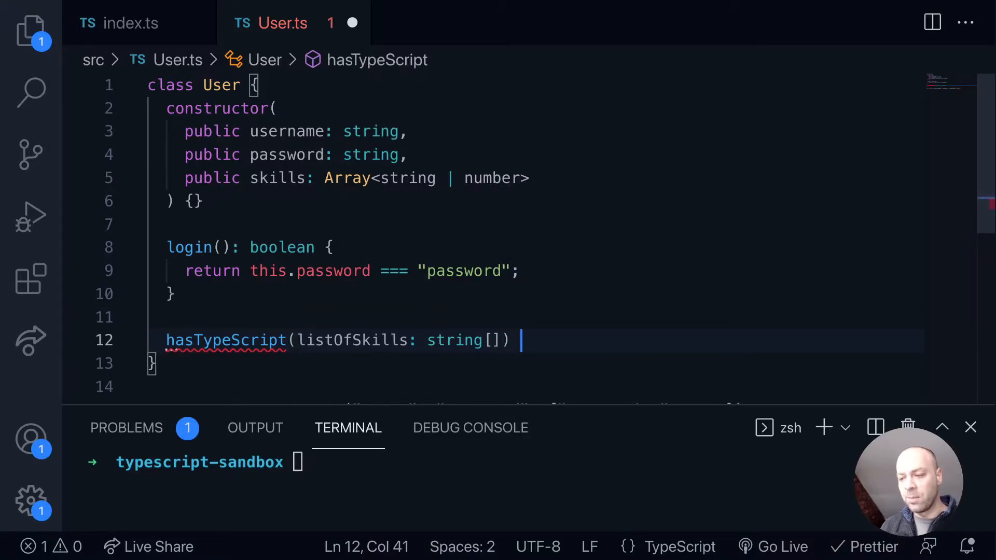
# Write the method body returning listOfSkills.includes('TypeScript')
pyautogui.write('{')
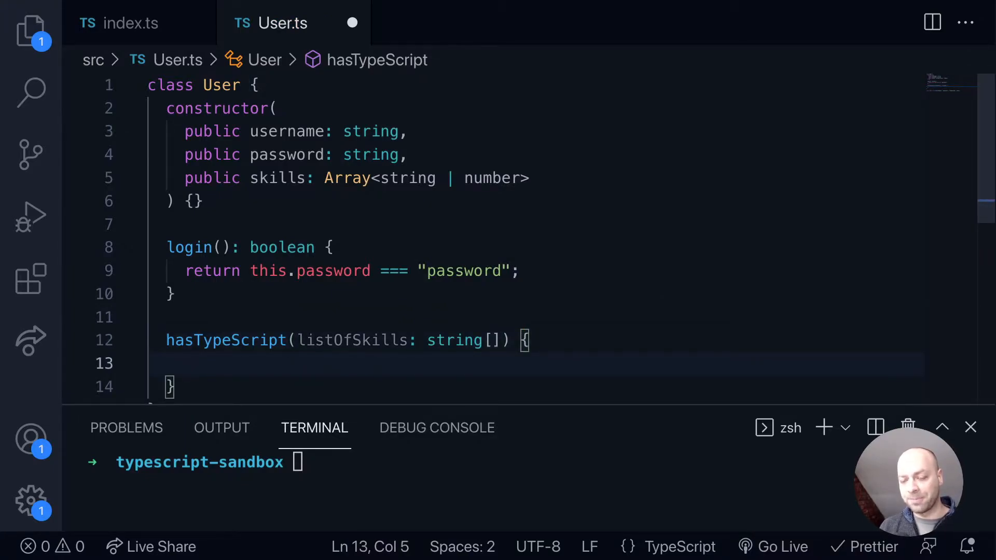
pyautogui.write('list')
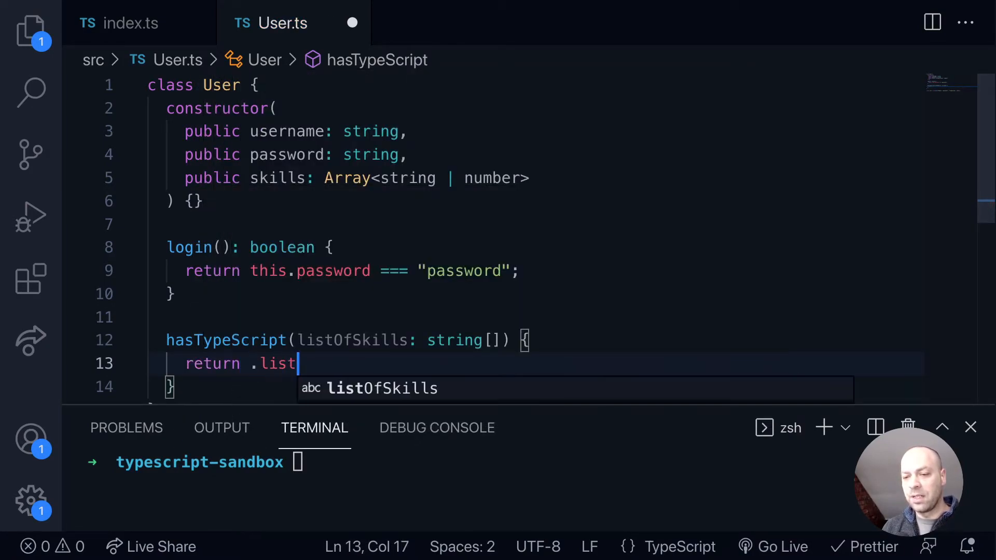
pyautogui.press('Backspace')
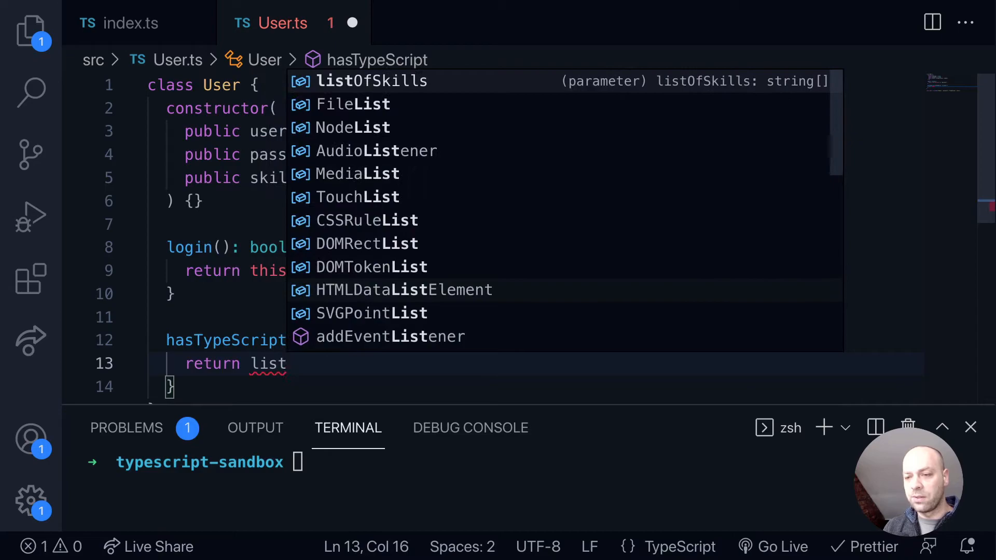
pyautogui.write('OfSkills.includes')
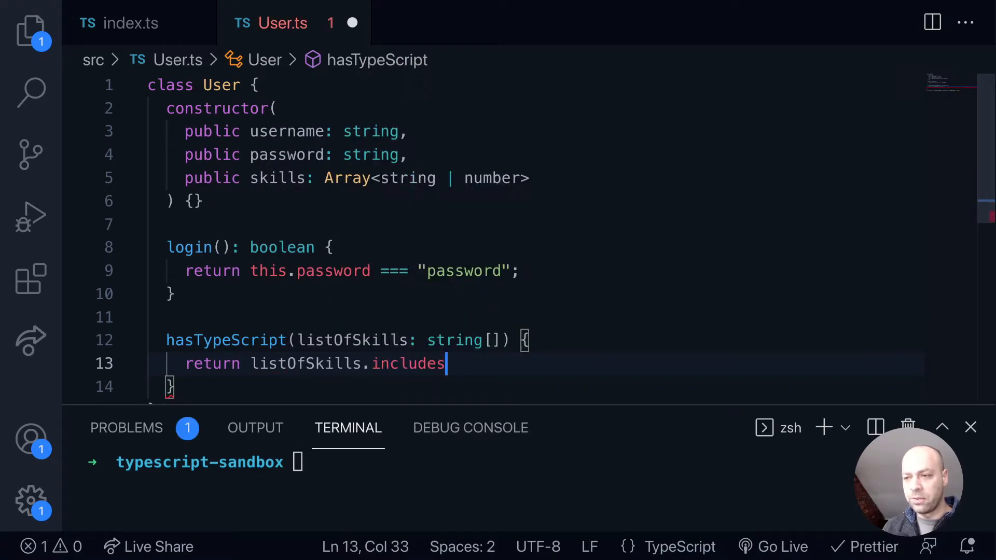
pyautogui.write("('Type'")
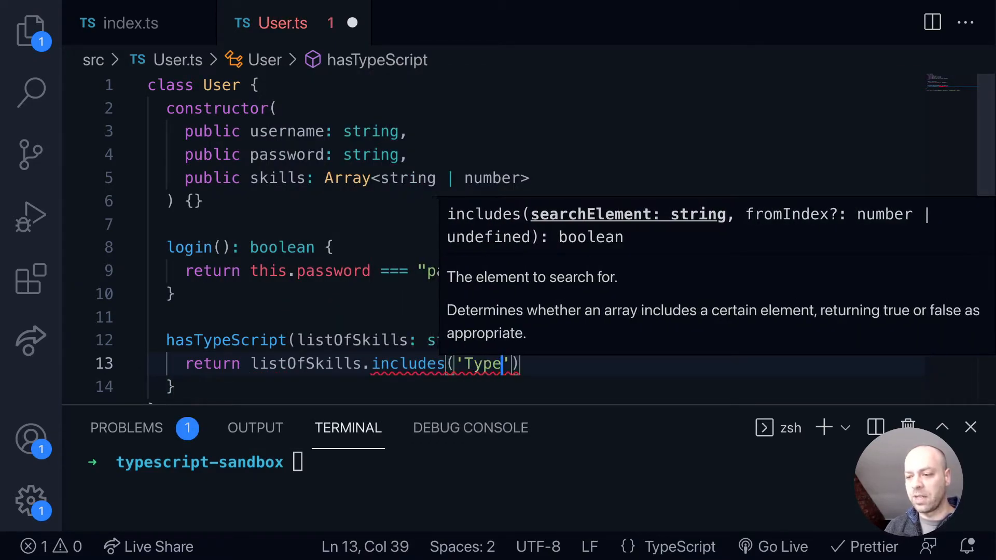
pyautogui.write('Script')
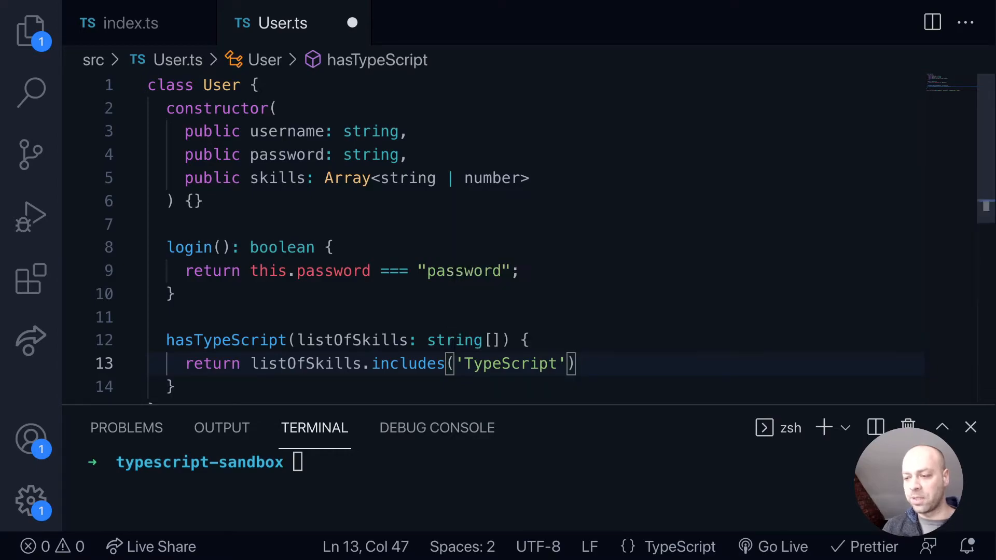
pyautogui.write(';')
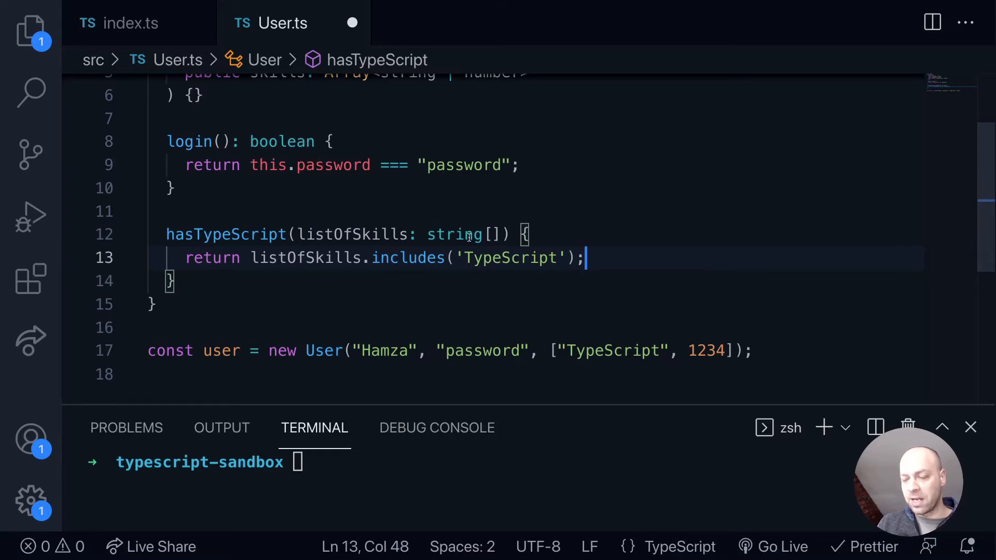
# Type a call to user.hasTypeScript( with a user. argument using autocomplete
pyautogui.write('u')
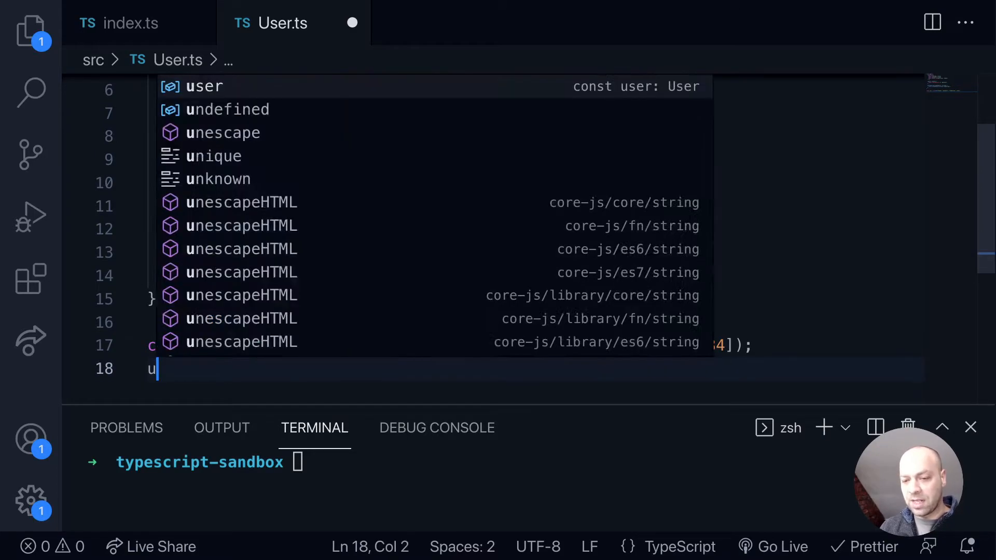
pyautogui.write('ser.hasTypeScript')
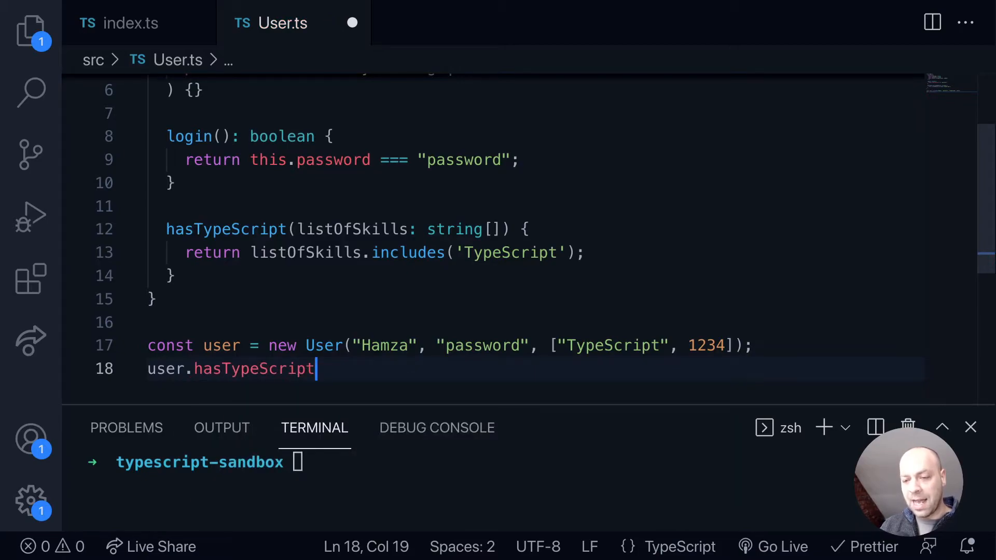
pyautogui.write('(')
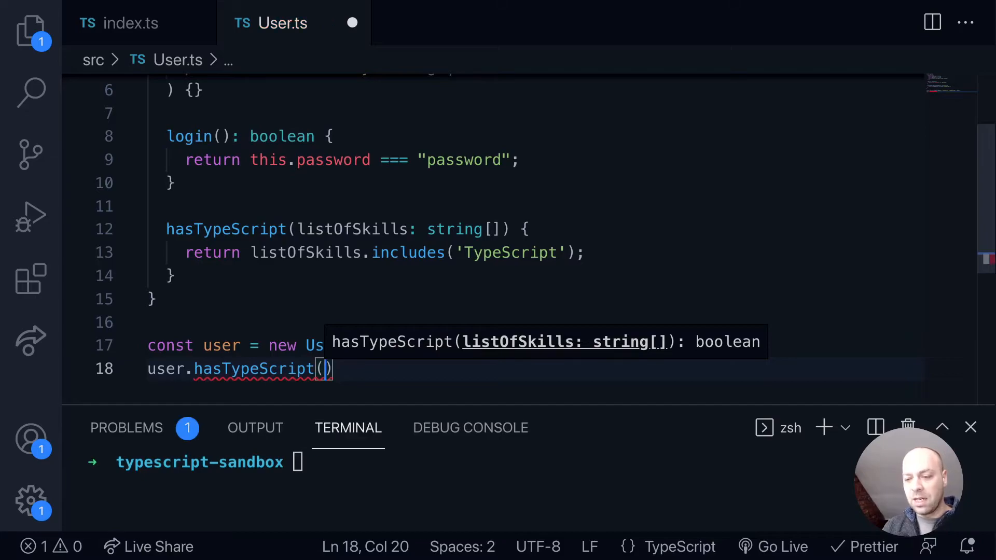
pyautogui.write('user.')
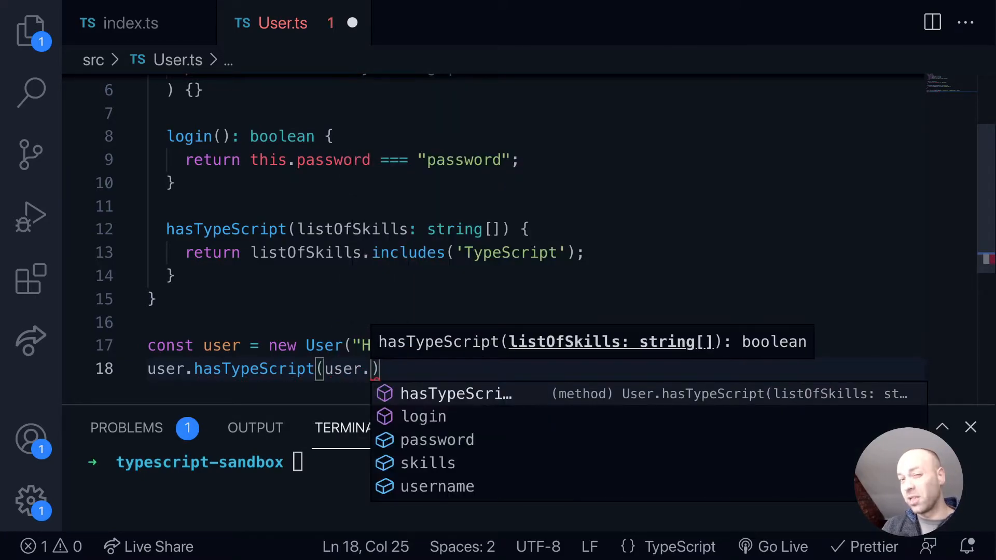
pyautogui.moveTo(428, 462)
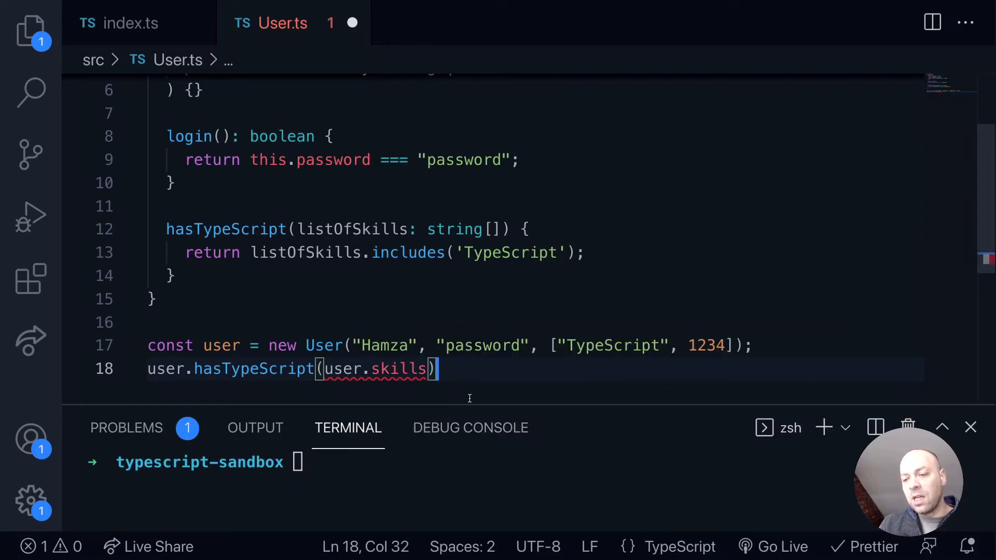
pyautogui.moveTo(397, 369)
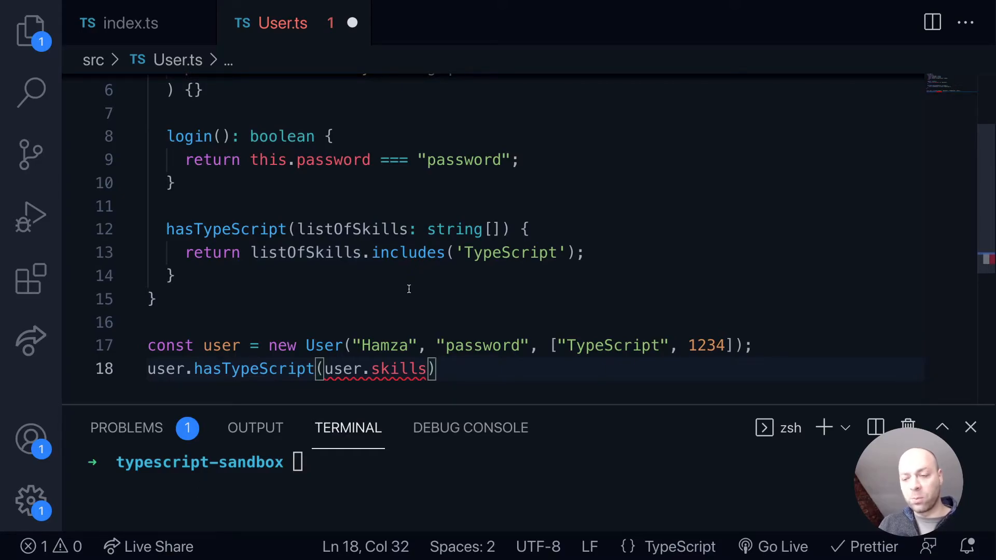
pyautogui.moveTo(408, 252)
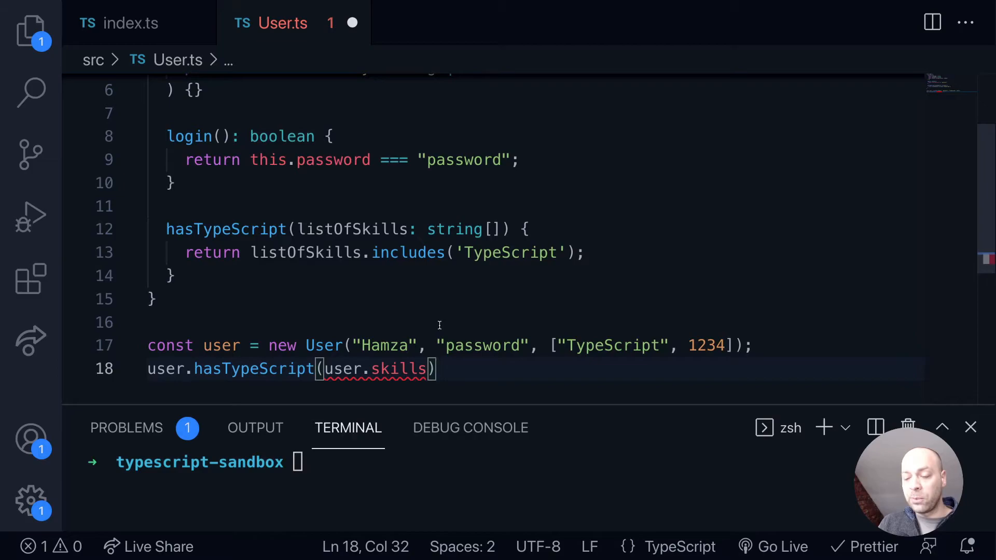
pyautogui.moveTo(441, 356)
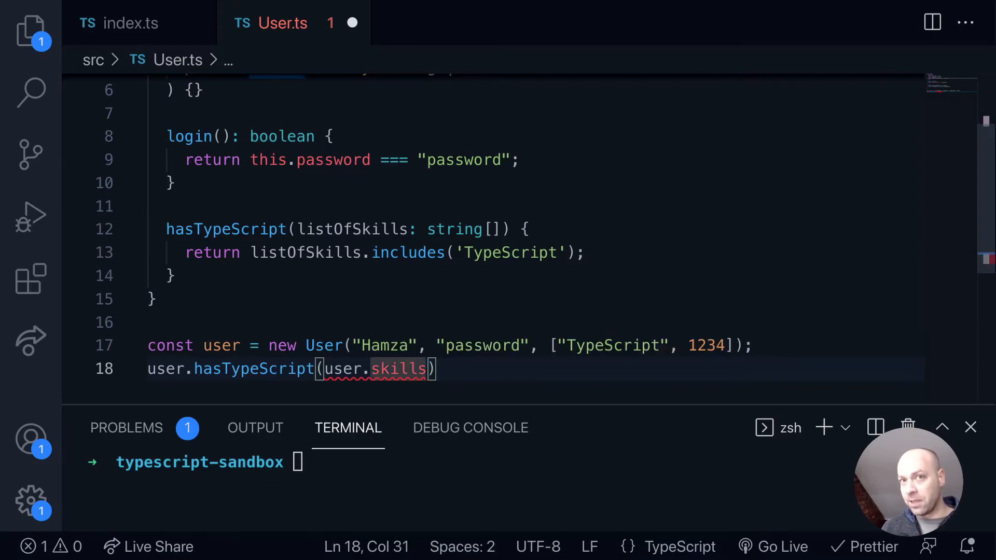
# Cast the argument as string[] and save User.ts
pyautogui.write('as string')
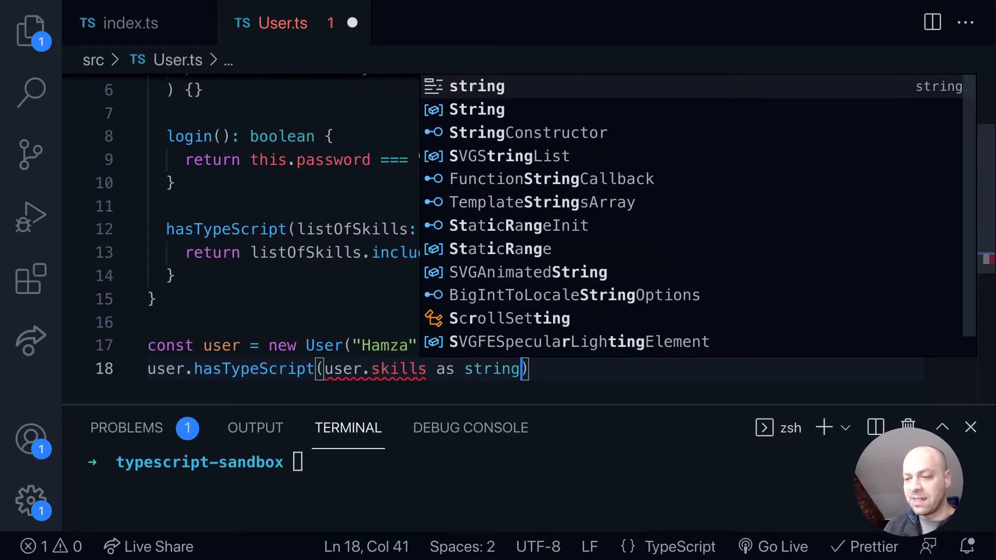
pyautogui.write('[]')
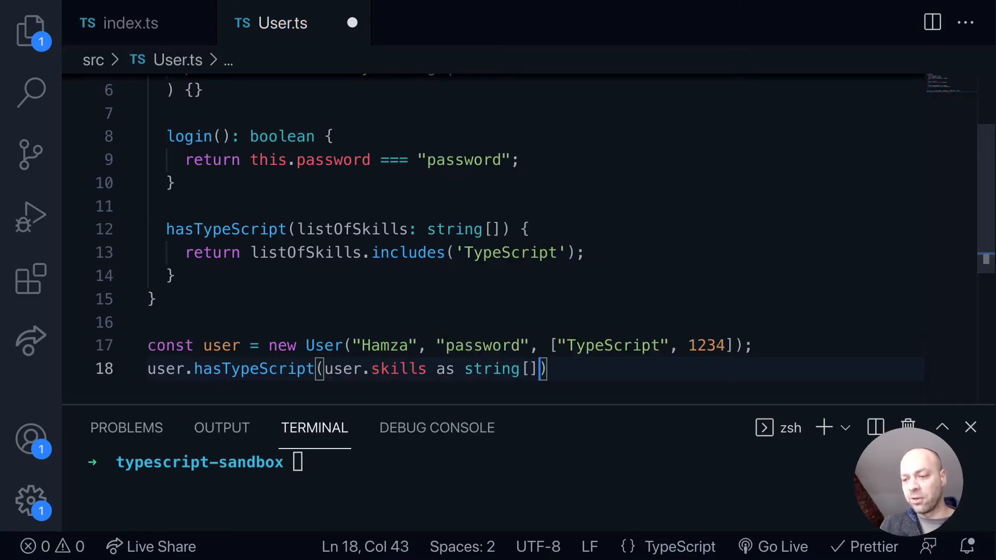
pyautogui.press('cmd+s')
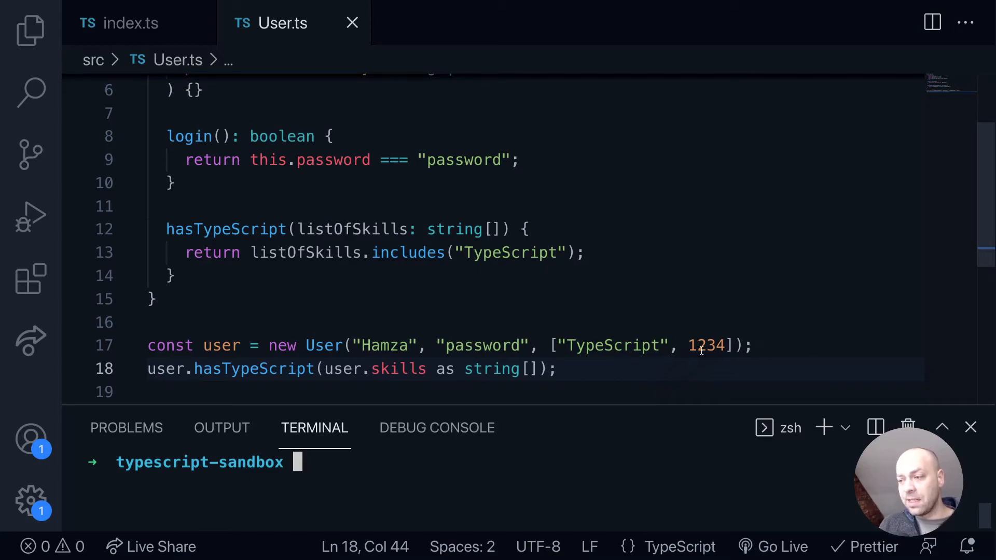
pyautogui.moveTo(679, 374)
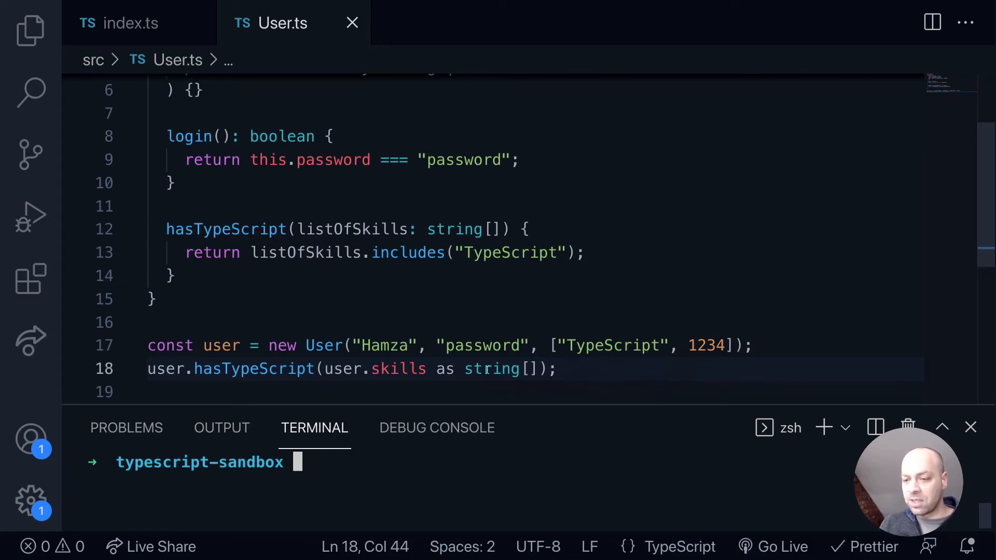
pyautogui.moveTo(399, 369)
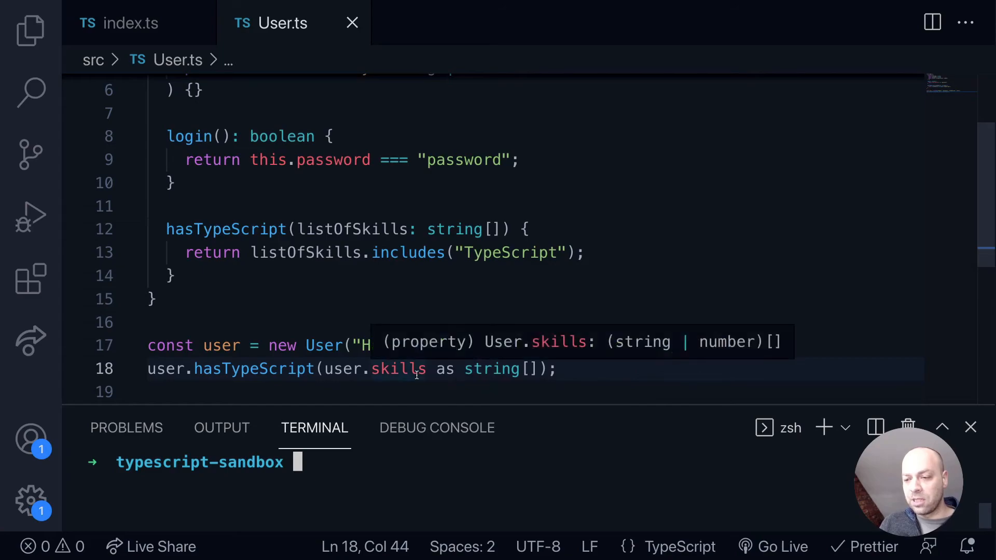